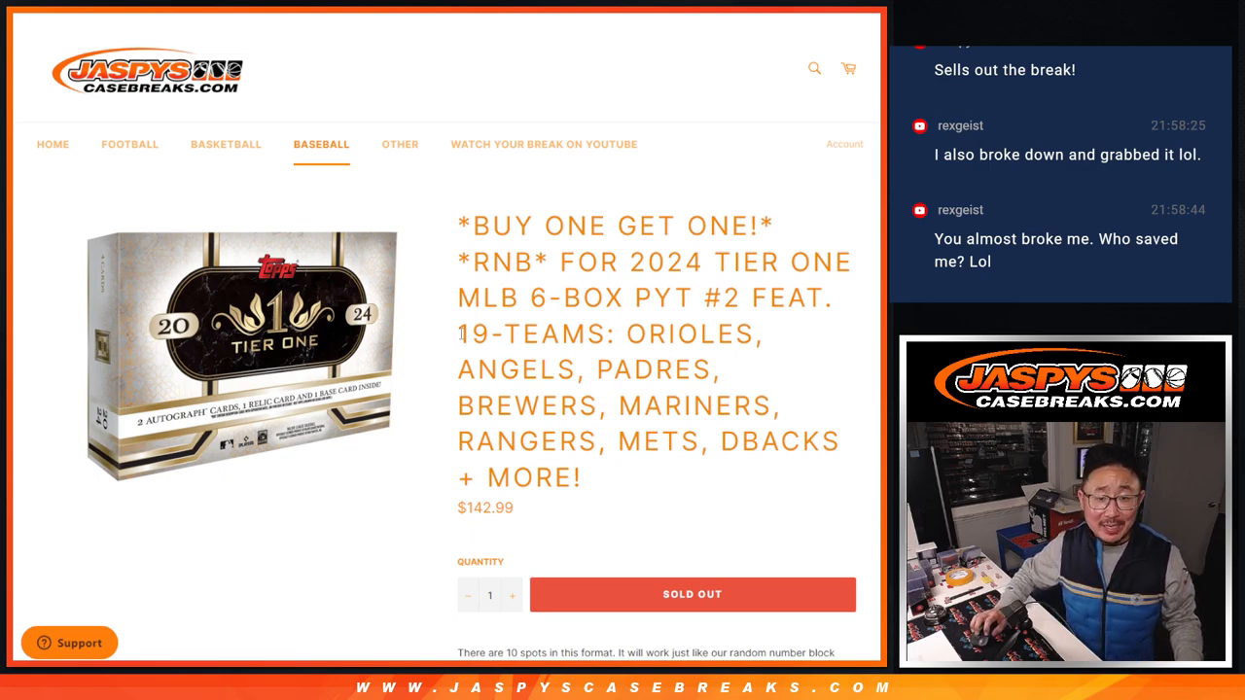
# Step: Scroll through the sold-out Tier One baseball break listing in Jaspys Casebreaks
pyautogui.scroll(-3)
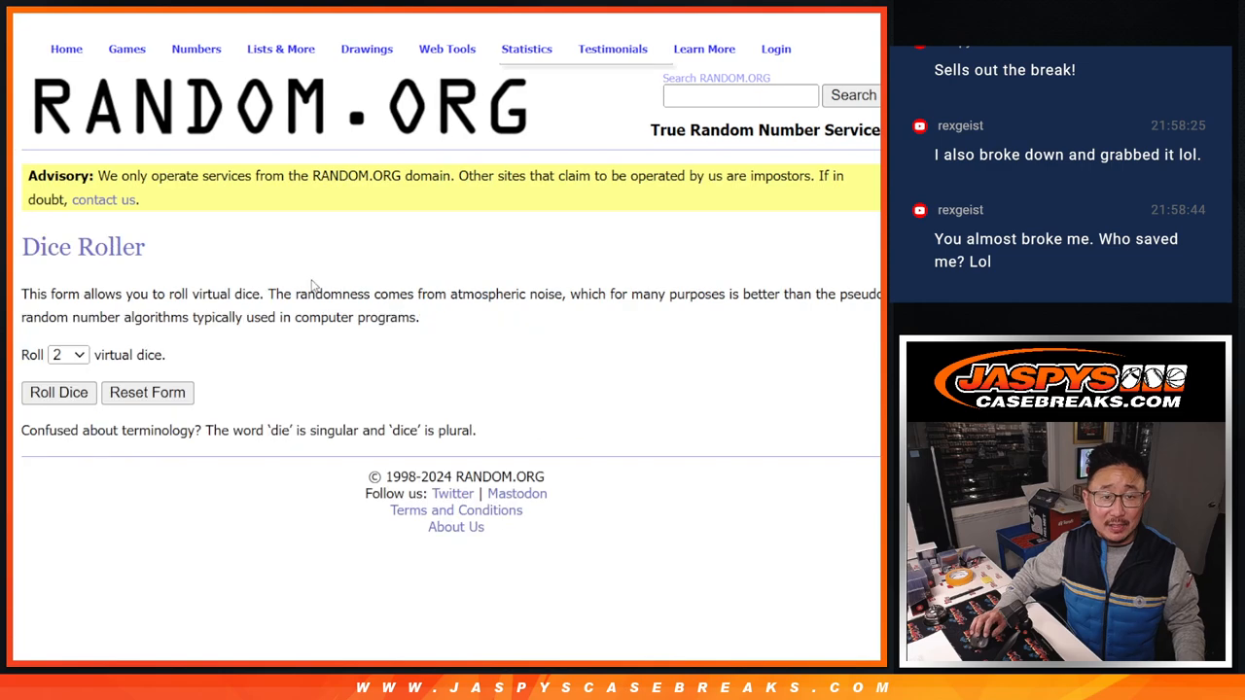
# Step: Randomize the four buyer names twice in RANDOM.ORG's List Randomizer
pyautogui.click(58, 391)
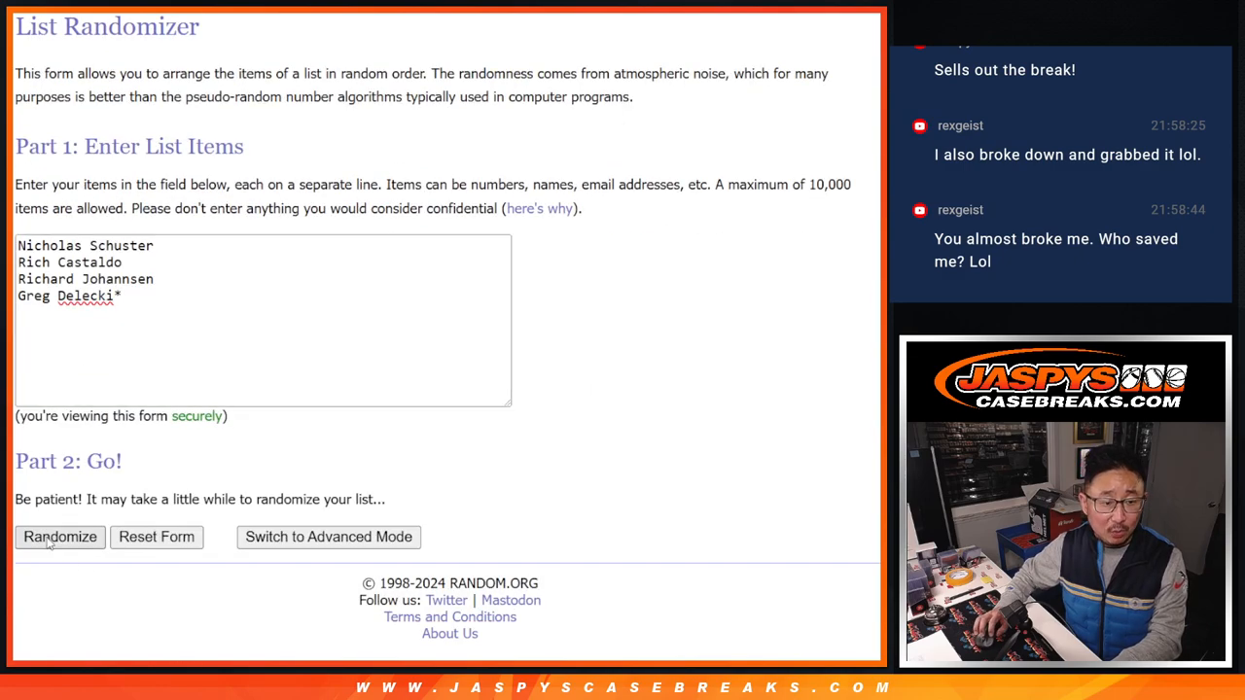
pyautogui.click(59, 537)
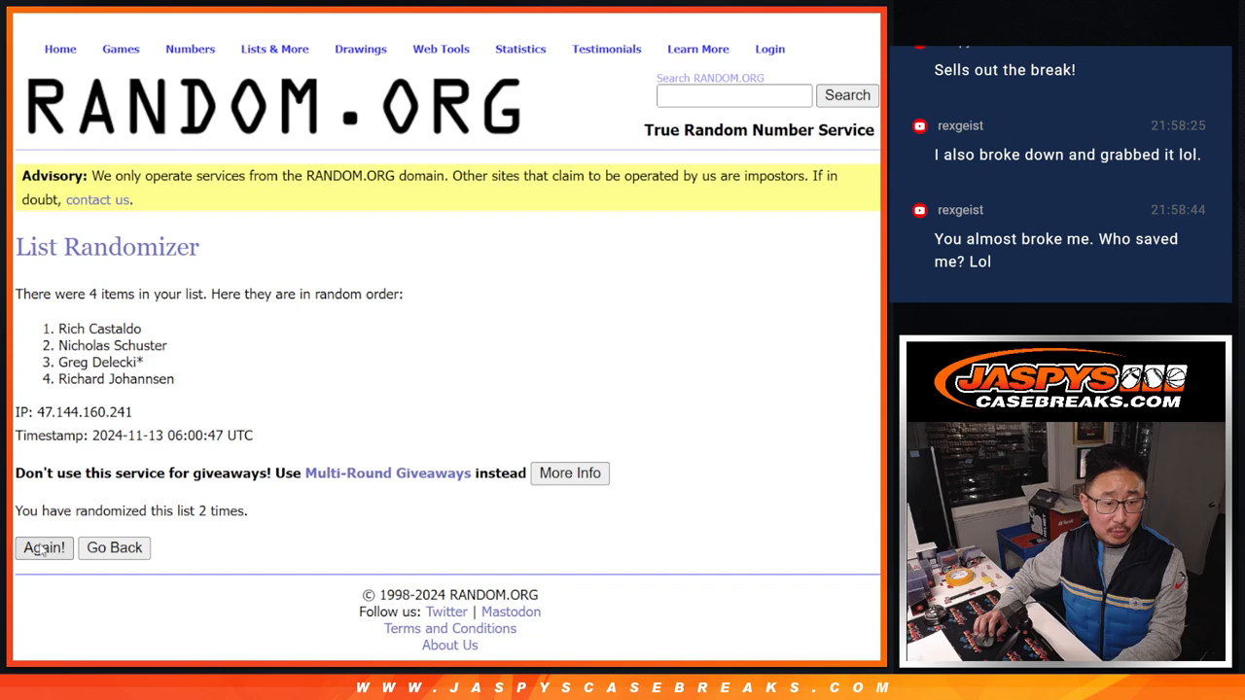
pyautogui.click(43, 548)
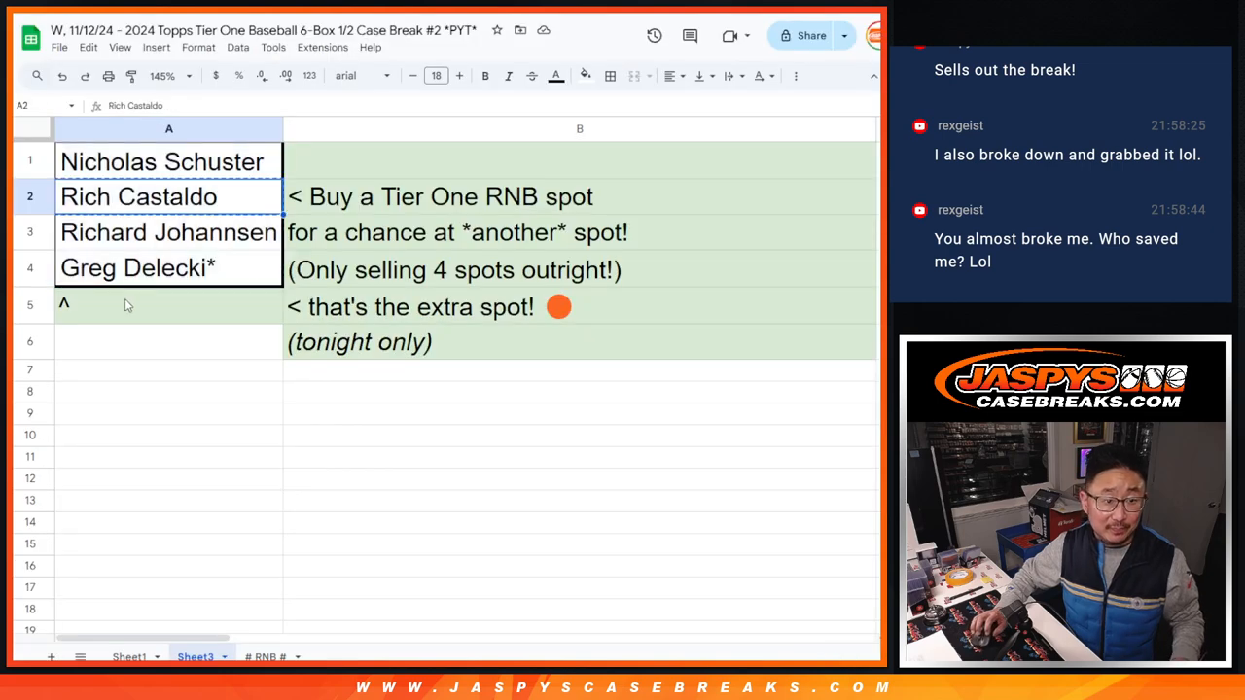
pyautogui.write('Rich Castaldo')
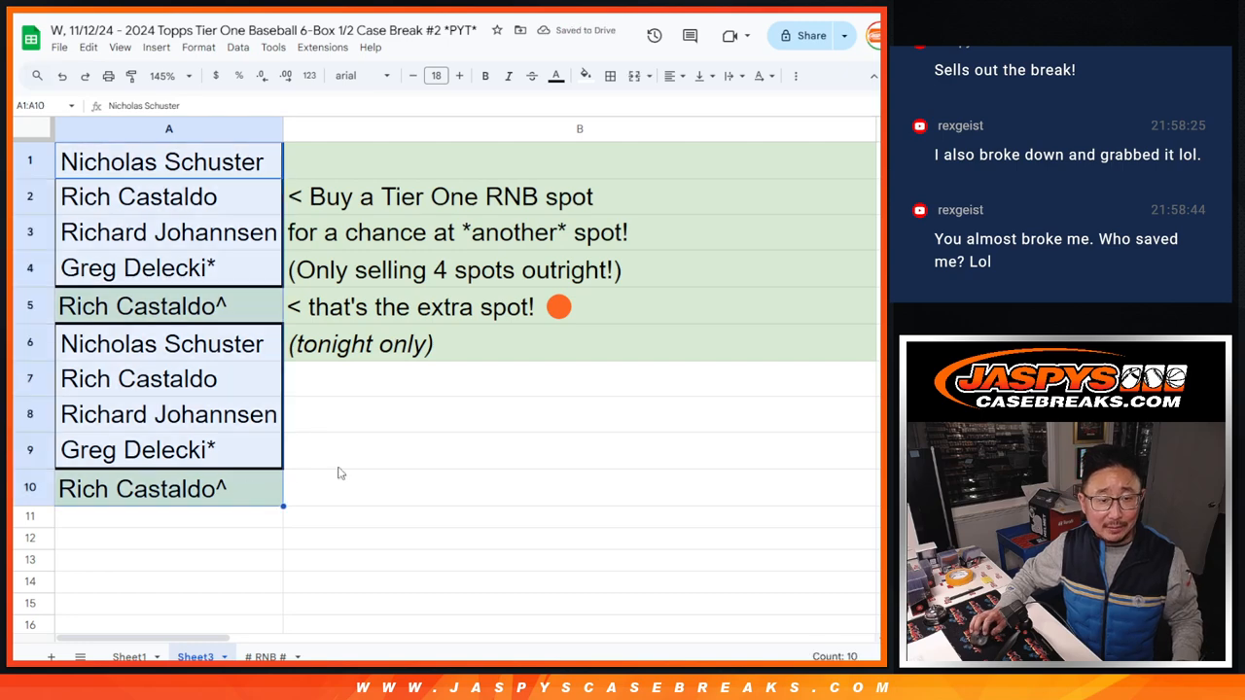
pyautogui.moveTo(352, 528)
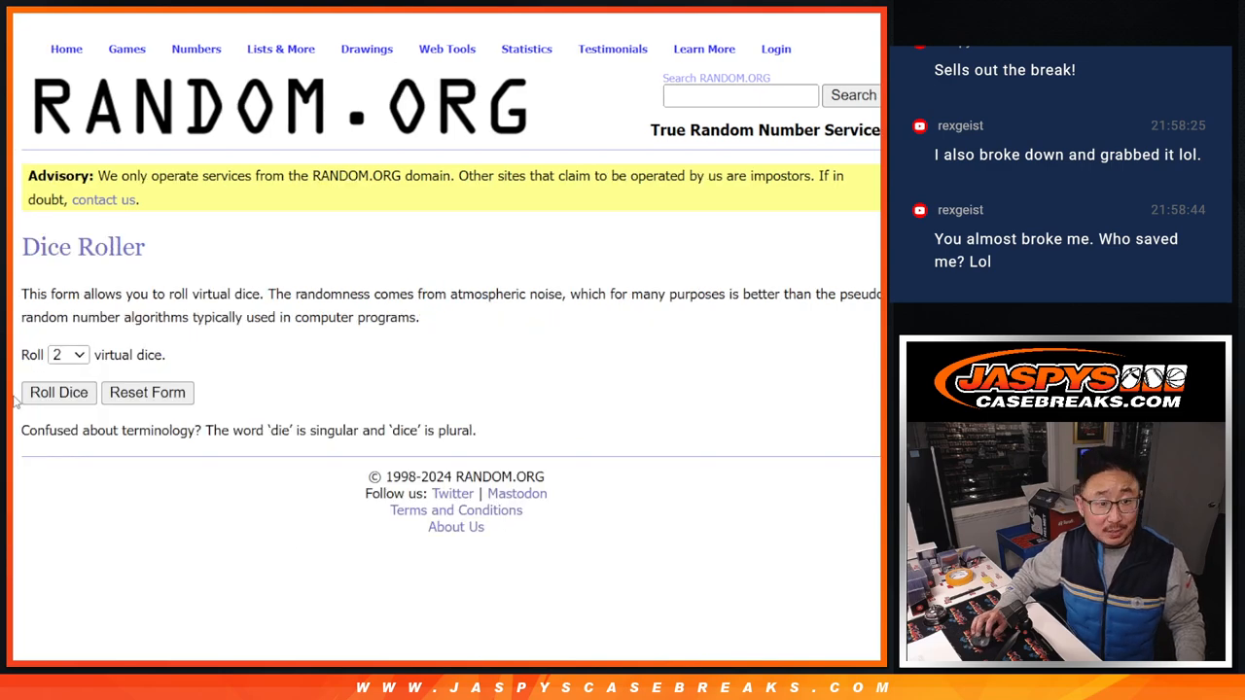
# Step: Shuffle the ten-entry name list again and select the shuffled results
pyautogui.click(59, 392)
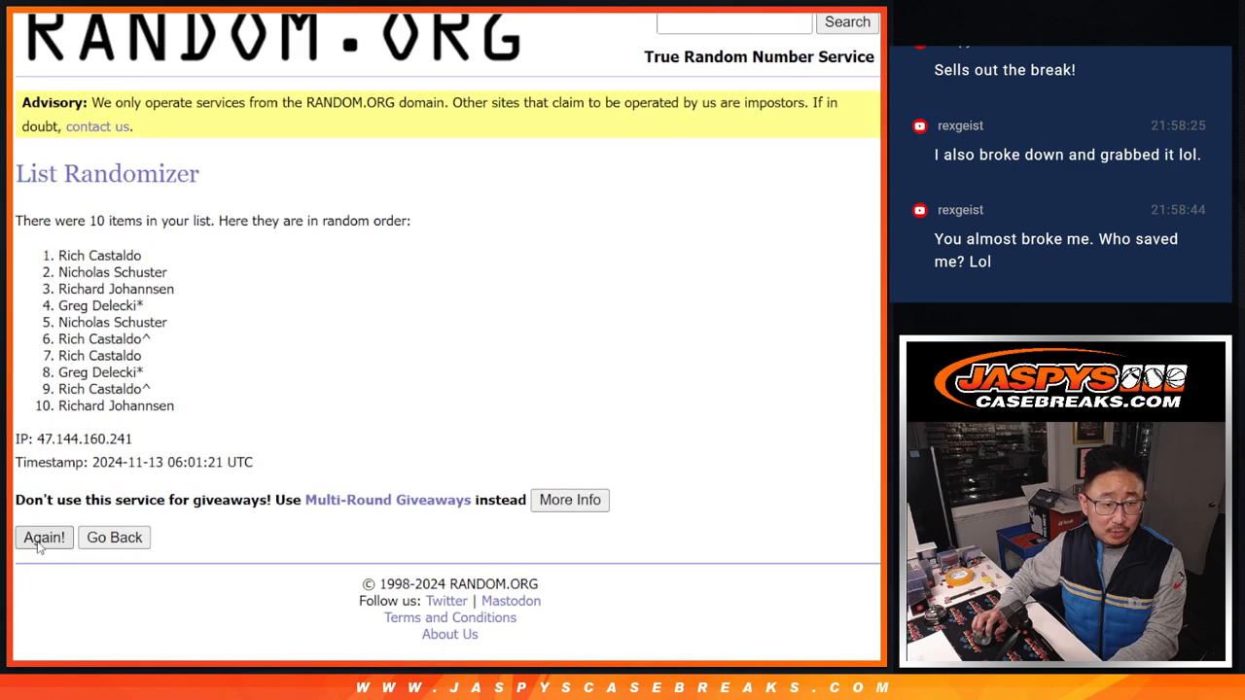
pyautogui.click(44, 537)
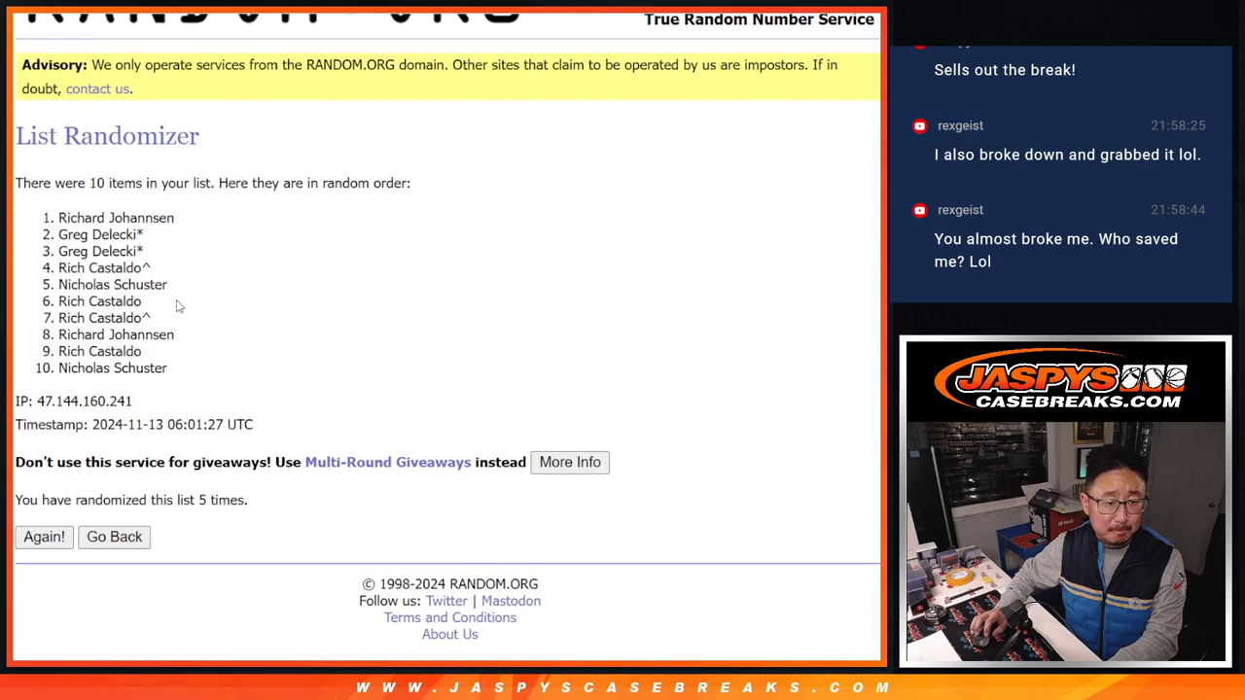
pyautogui.moveTo(59, 217); pyautogui.dragTo(175, 367)
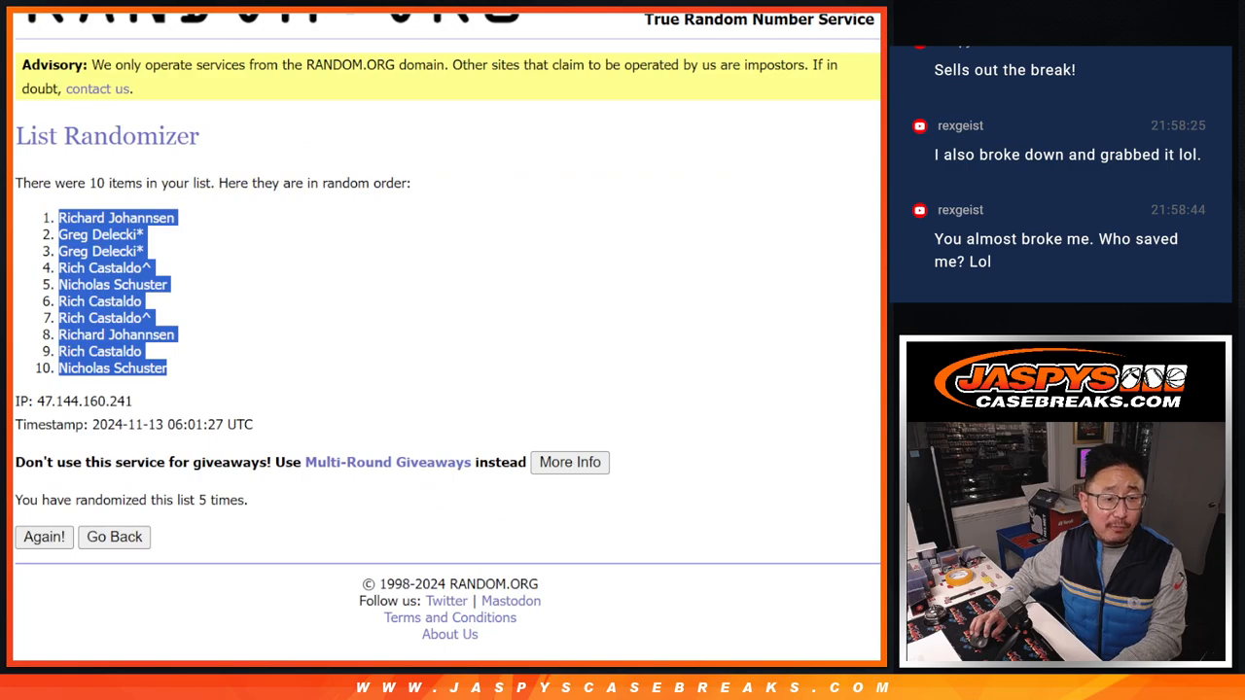
# Step: Randomize the numbers 0 through 9, then reshuffle them twice more
pyautogui.click(114, 537)
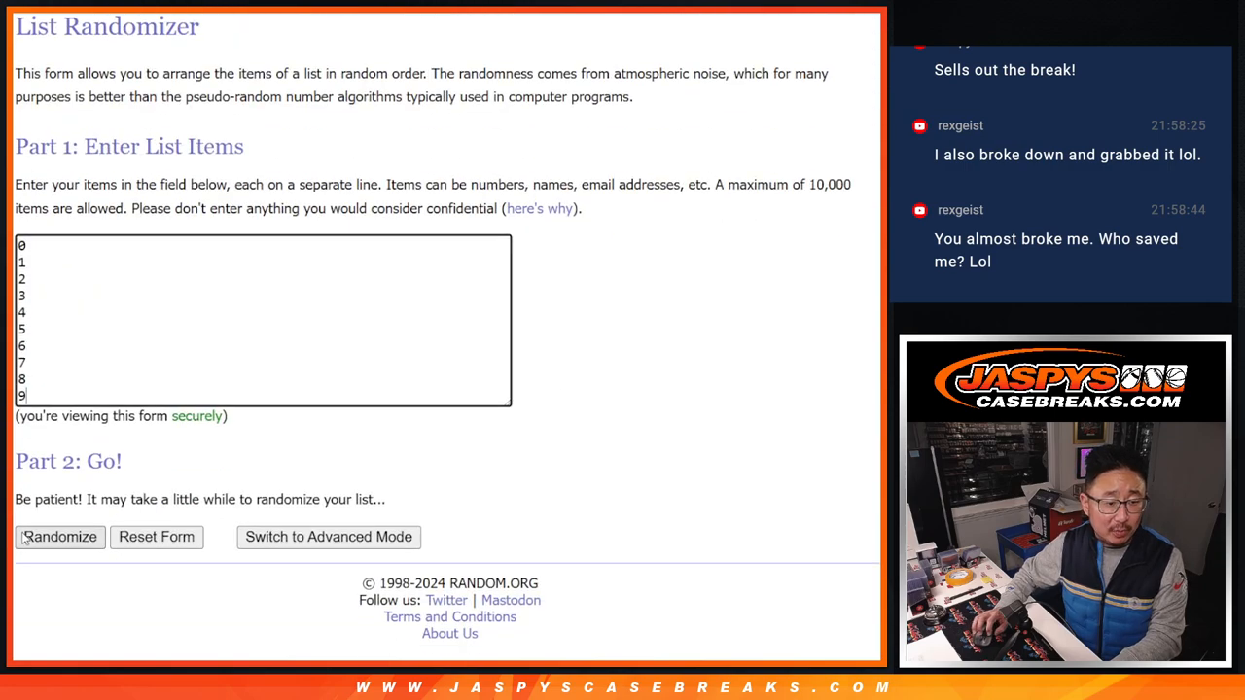
pyautogui.click(59, 536)
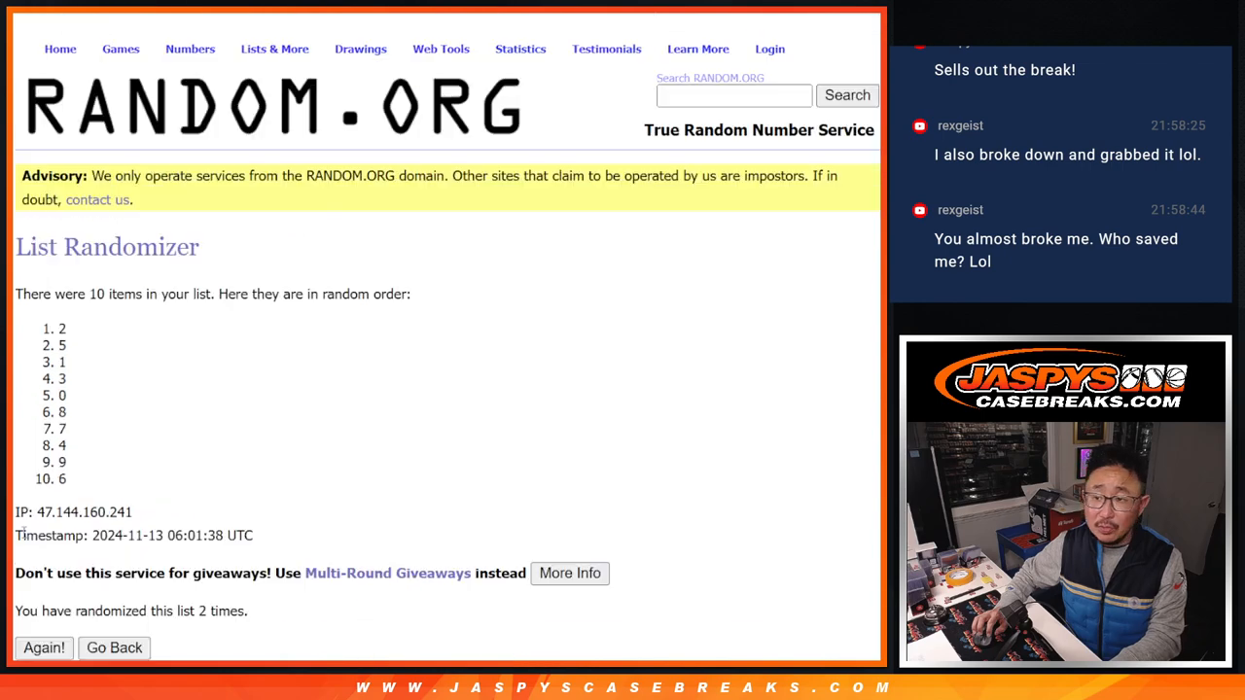
pyautogui.click(42, 647)
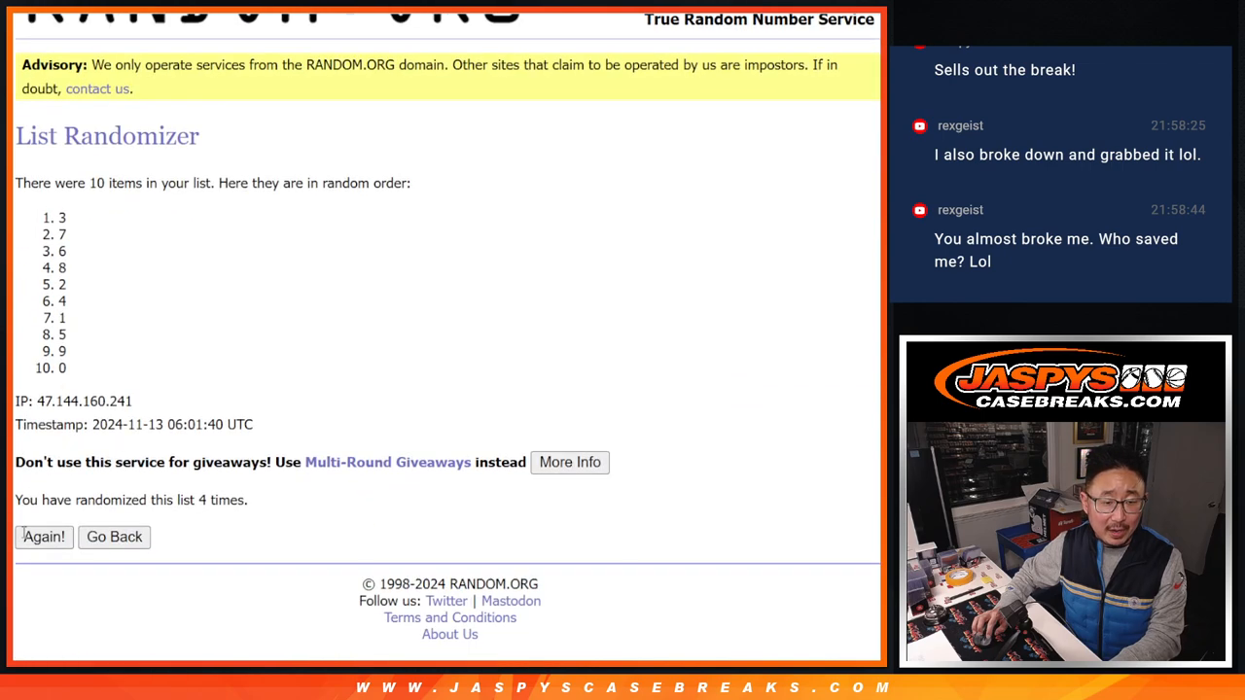
pyautogui.click(43, 537)
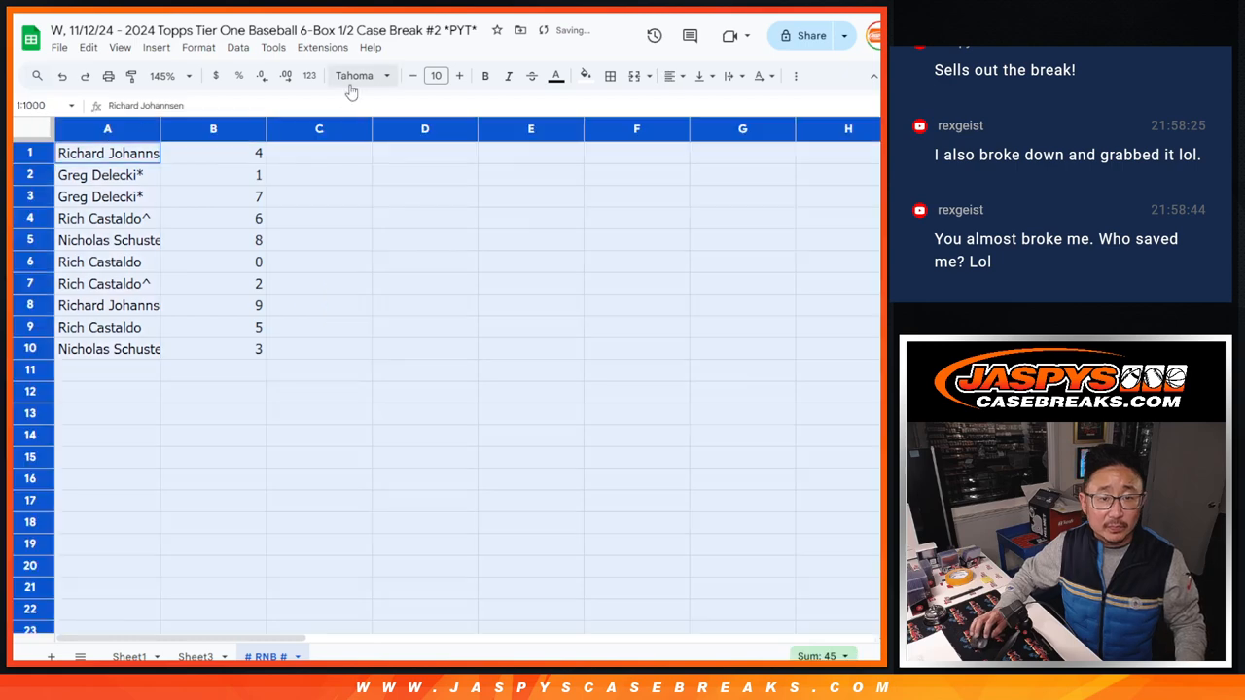
# Step: Set the # RNB # sheet font to Fjord size 12 and review names in rows 3, 6, 8
pyautogui.click(436, 76)
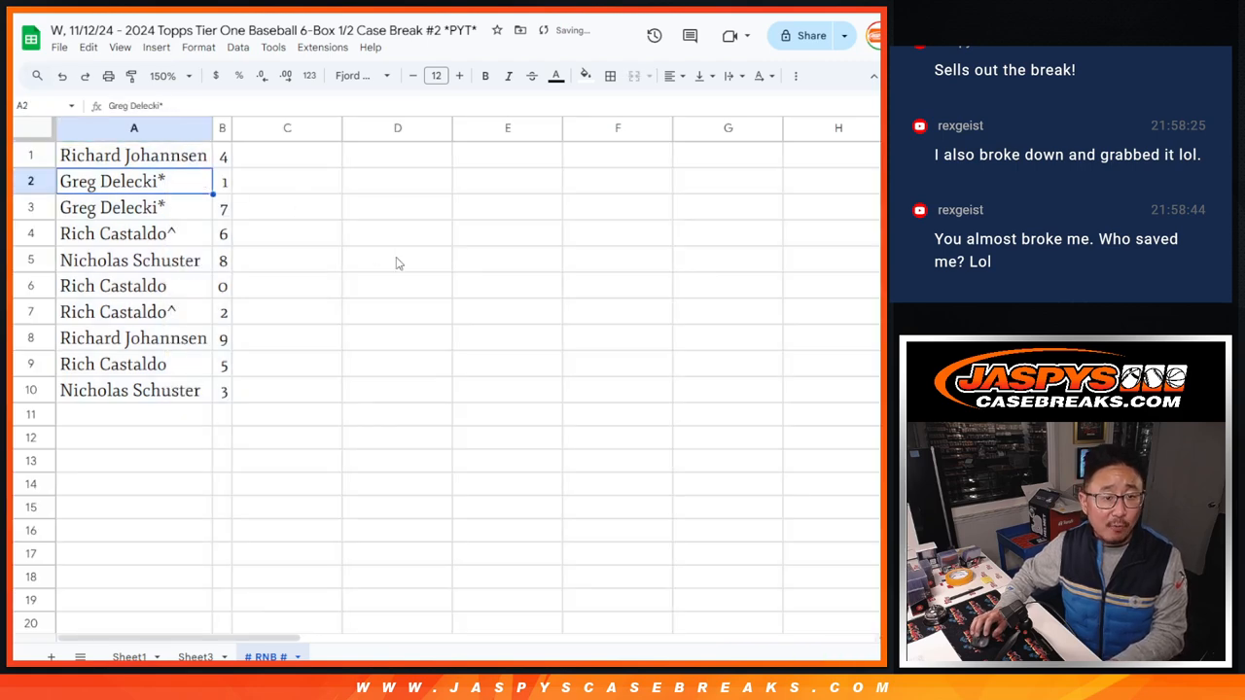
pyautogui.click(134, 207)
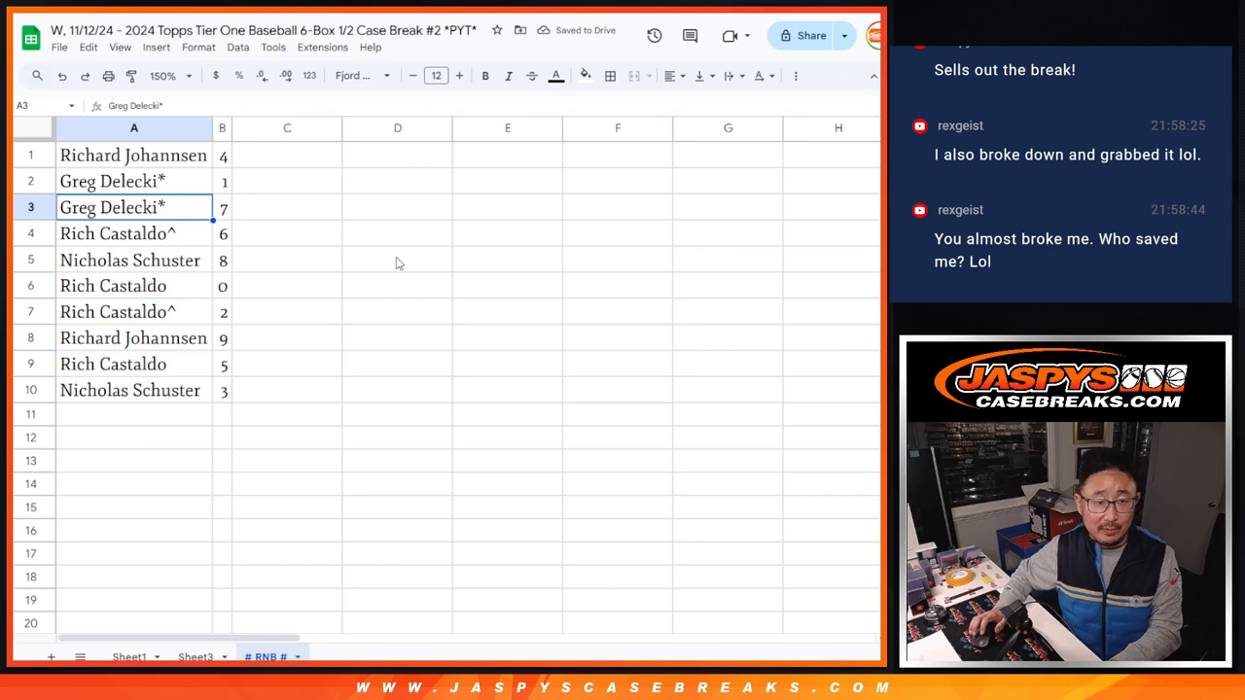
pyautogui.click(133, 285)
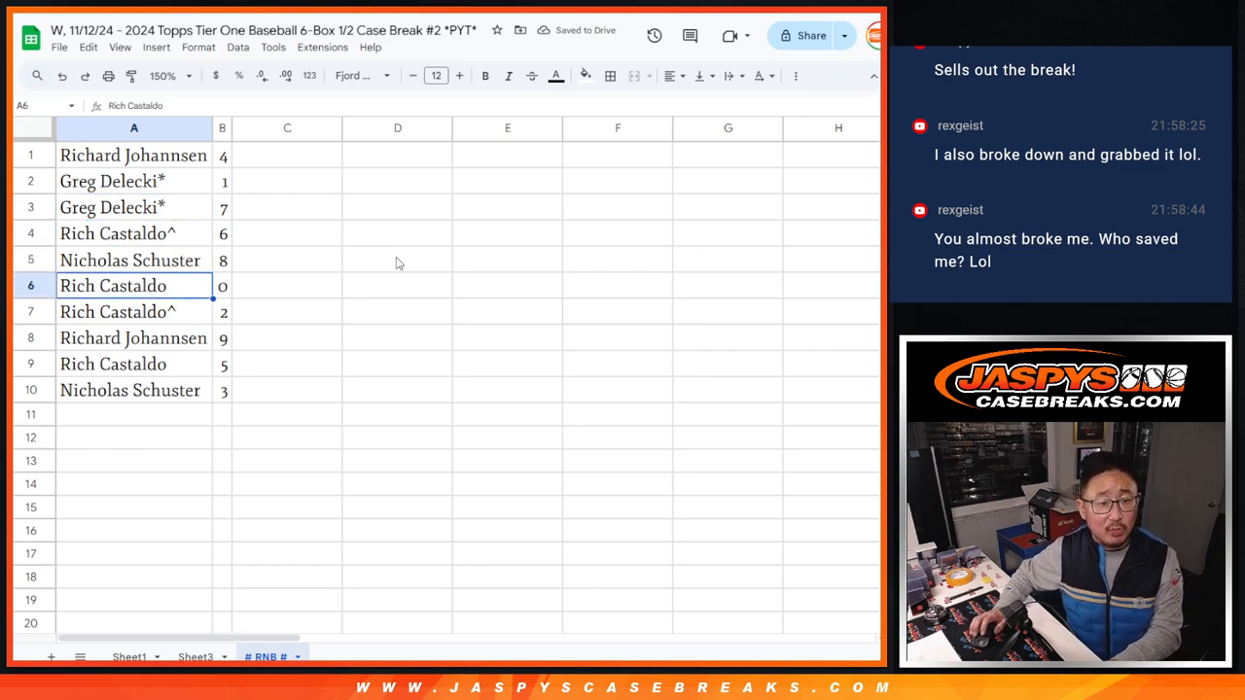
pyautogui.click(134, 338)
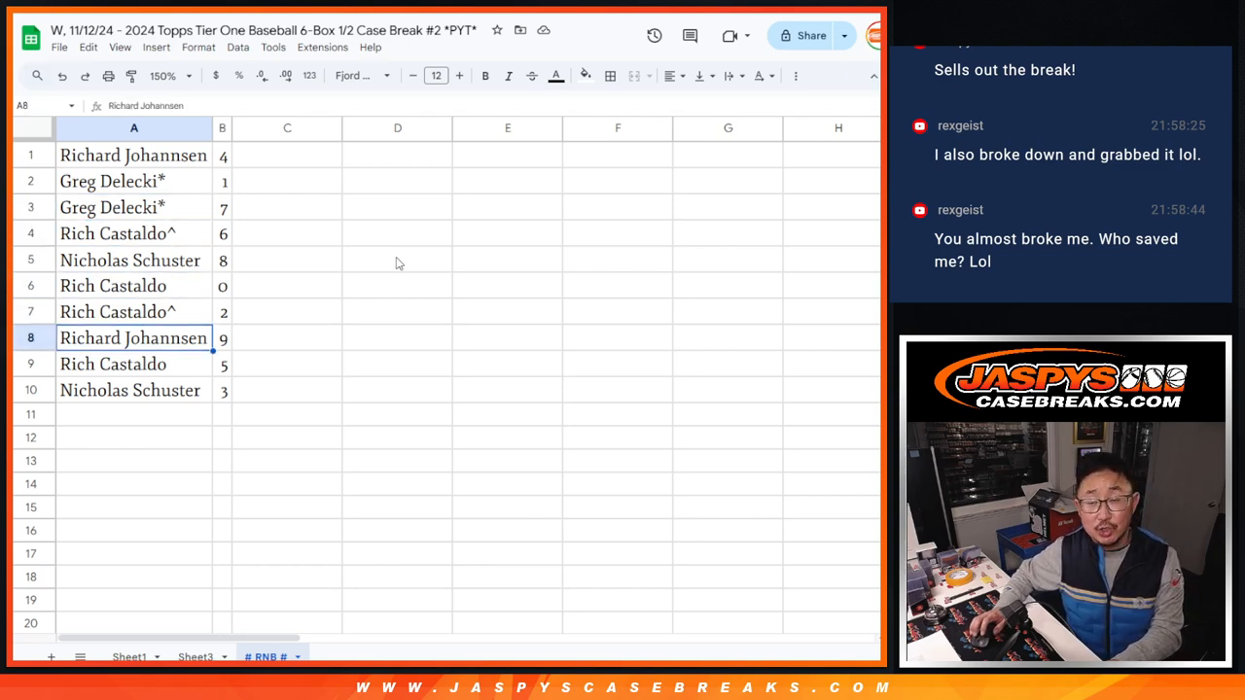
pyautogui.click(134, 413)
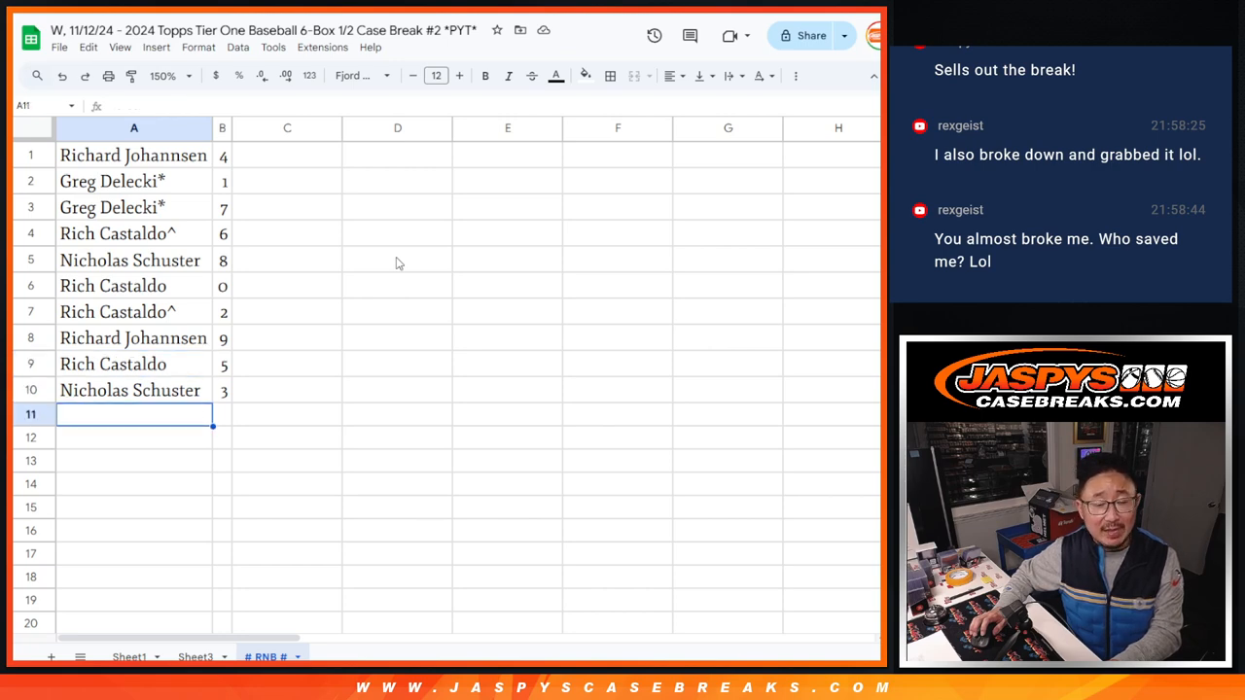
pyautogui.moveTo(241, 159)
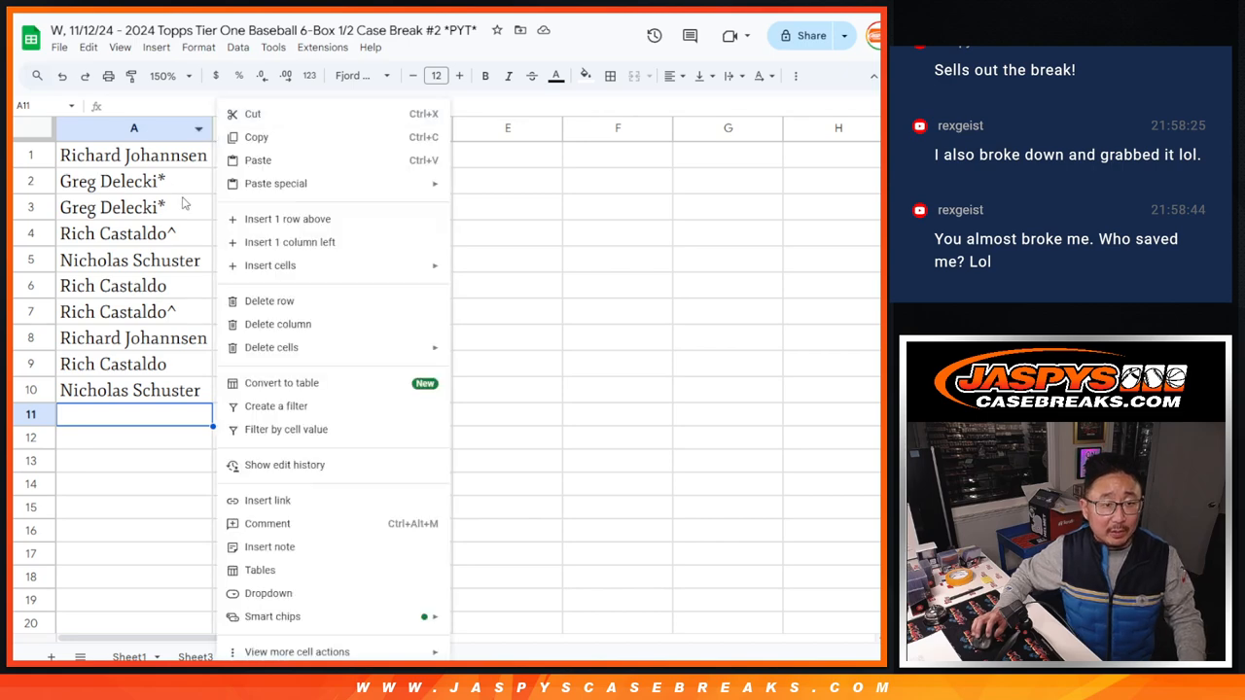
# Step: Sort A1:B10 by number ascending, add all borders, and centre the names
pyautogui.rightClick(221, 127)
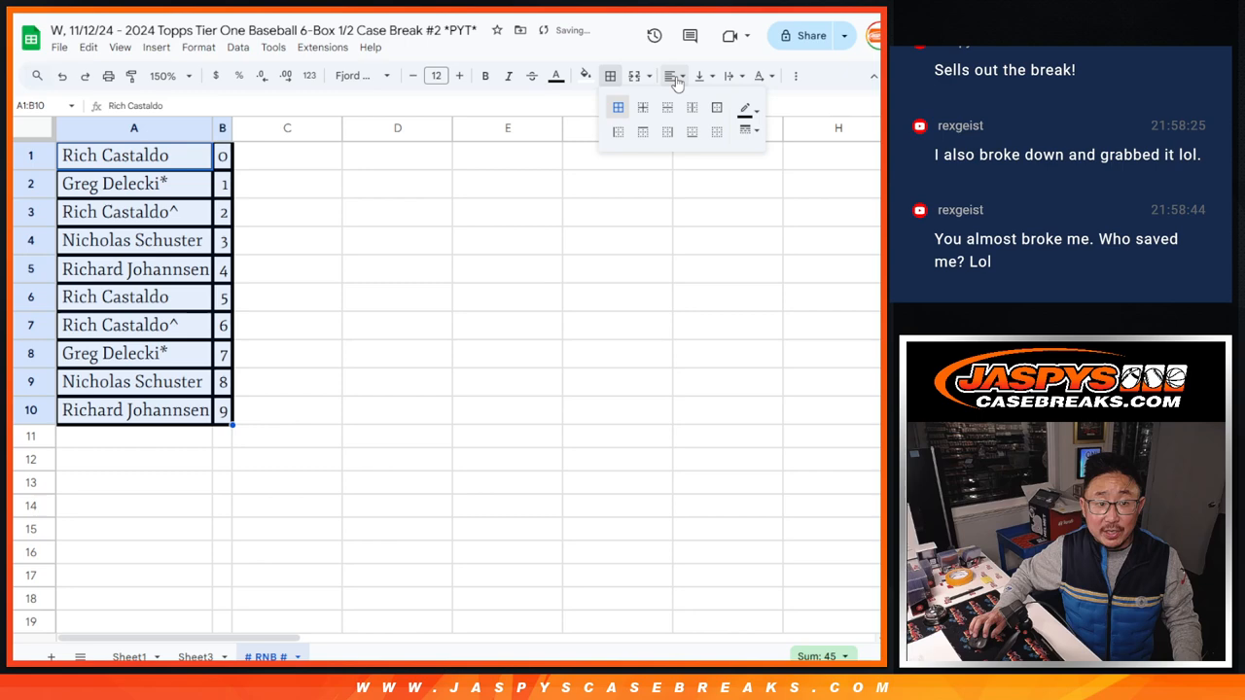
pyautogui.click(642, 107)
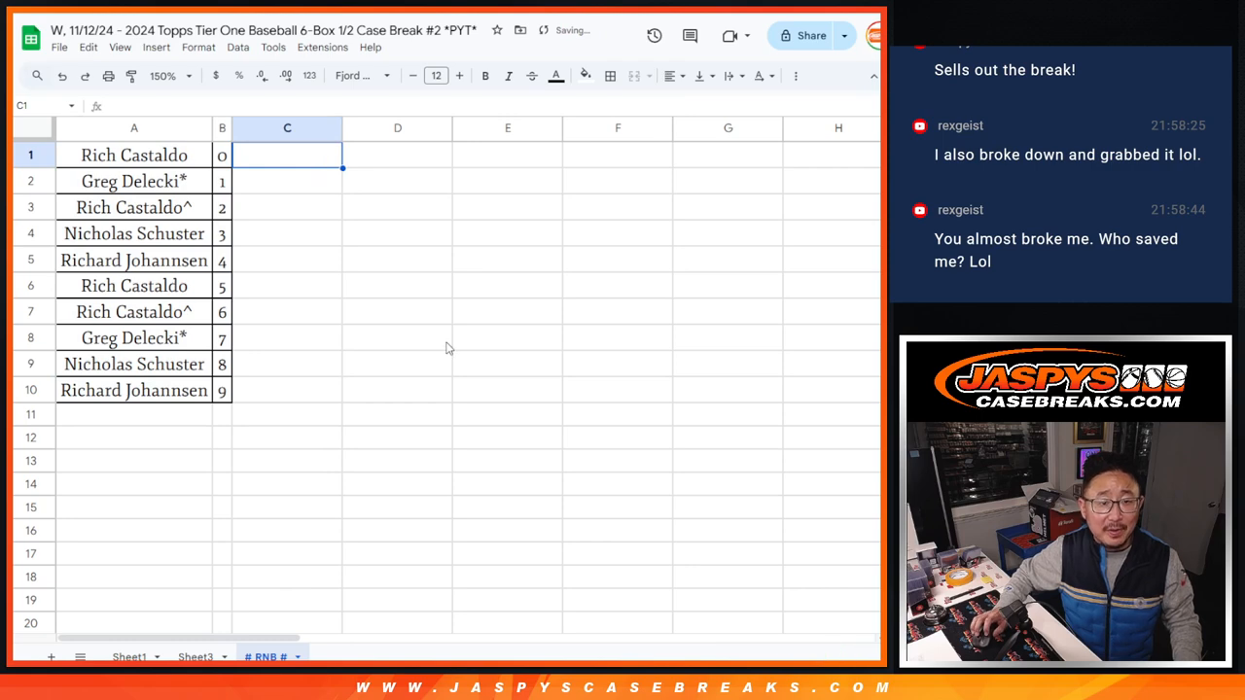
pyautogui.moveTo(446, 335)
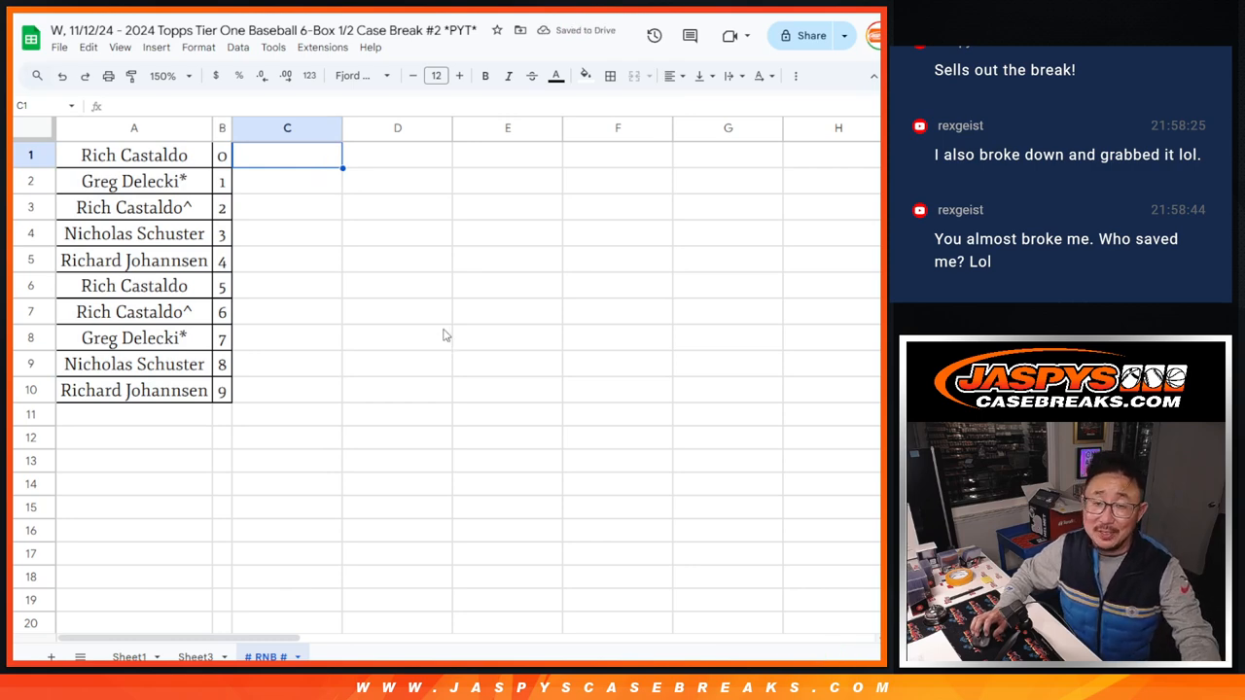